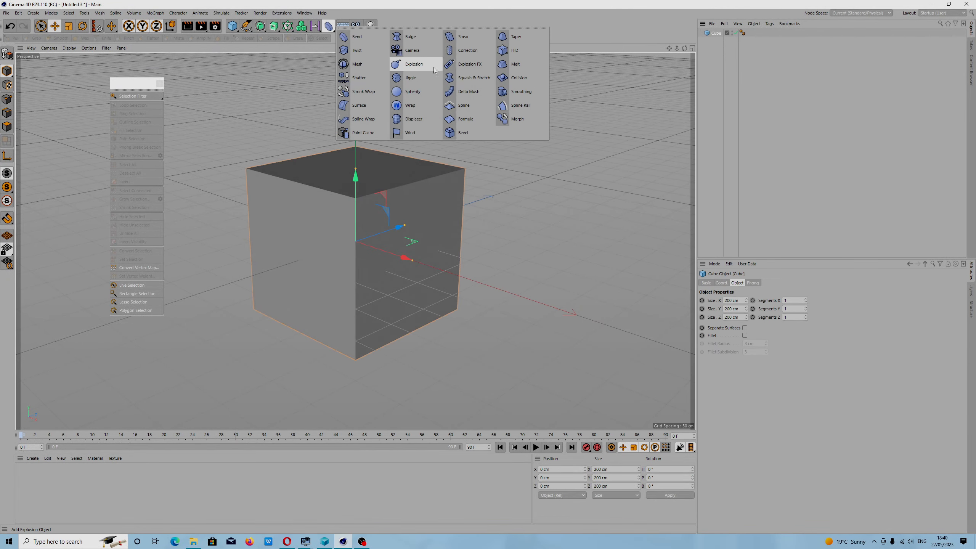
pyautogui.moveTo(468, 53)
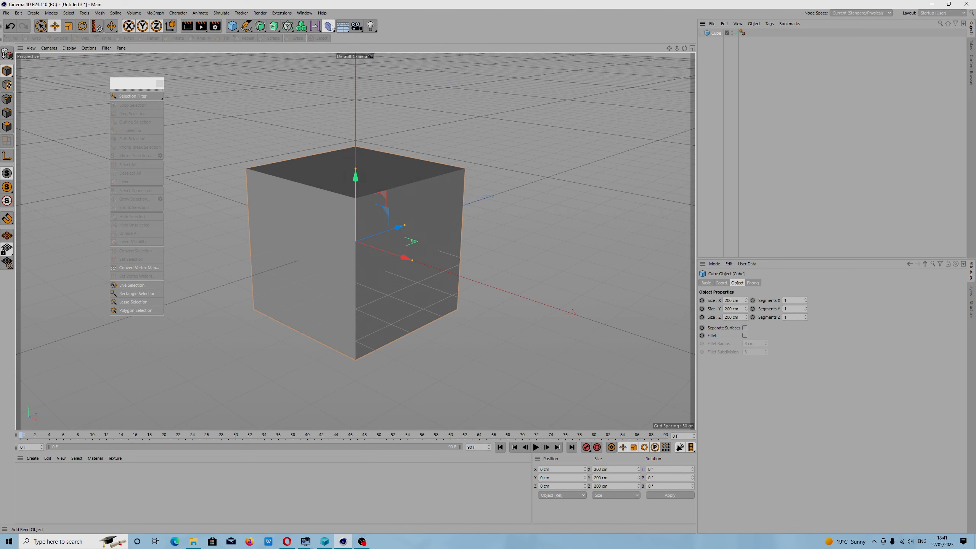
# - Add a Correction deformer from the Deformer palette
pyautogui.click(328, 25)
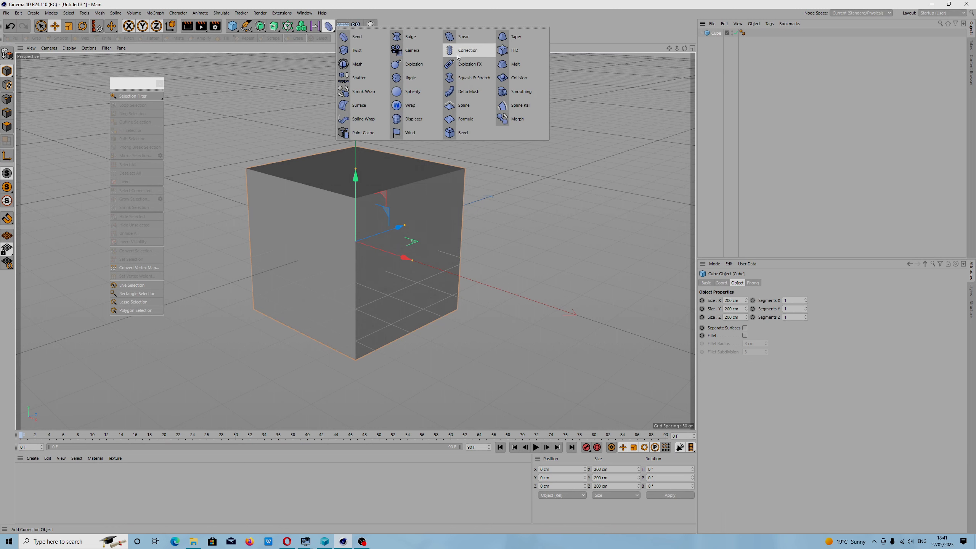
pyautogui.click(469, 50)
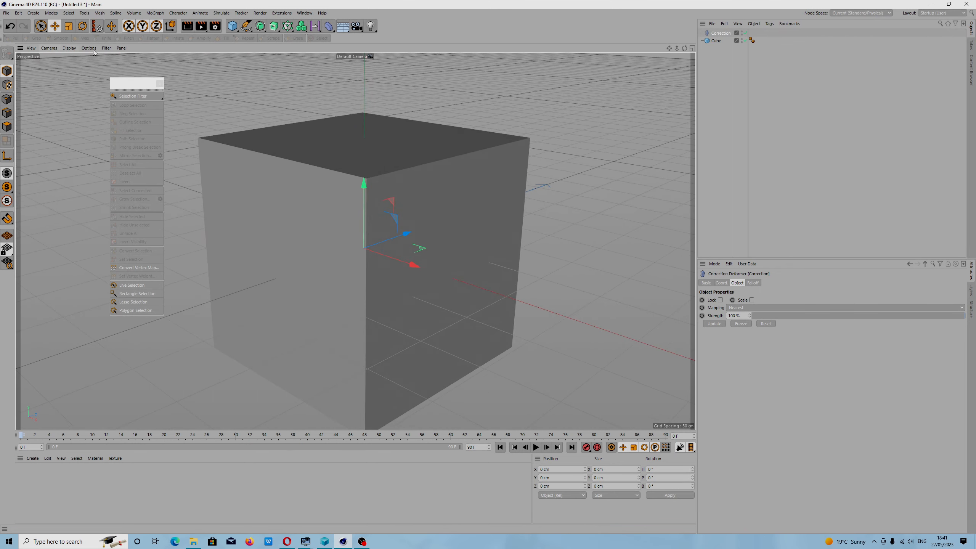
# - In Model mode, select the Cube and raise its X and Y segment counts
pyautogui.click(69, 47)
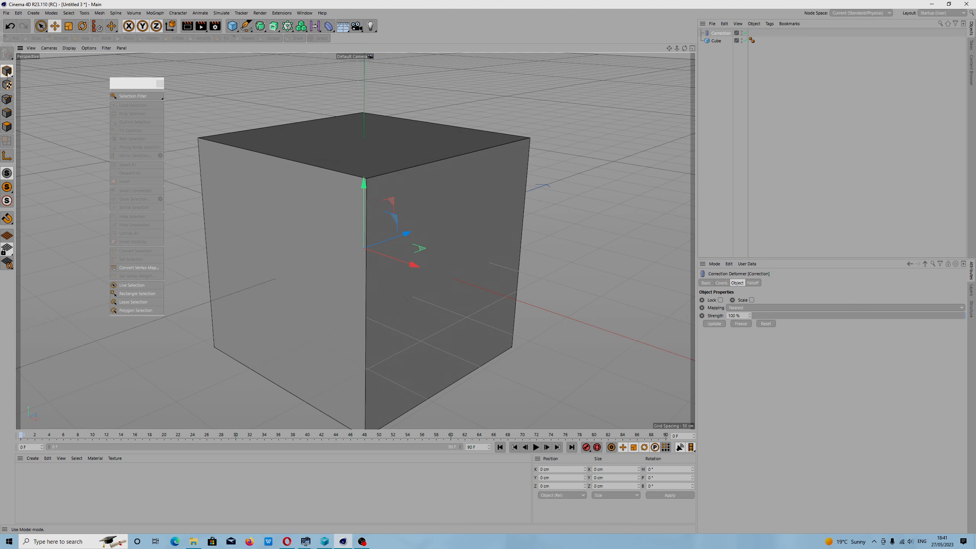
pyautogui.click(716, 41)
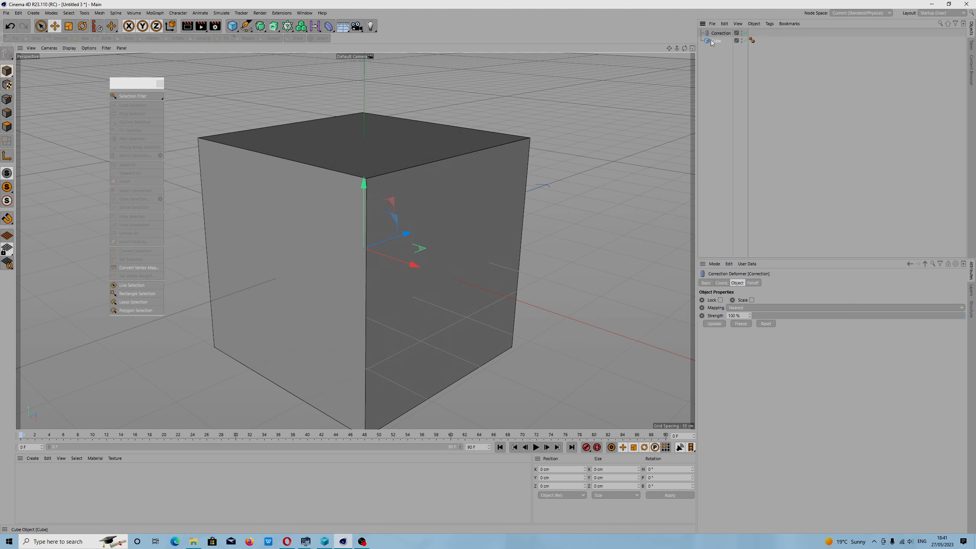
pyautogui.click(716, 41)
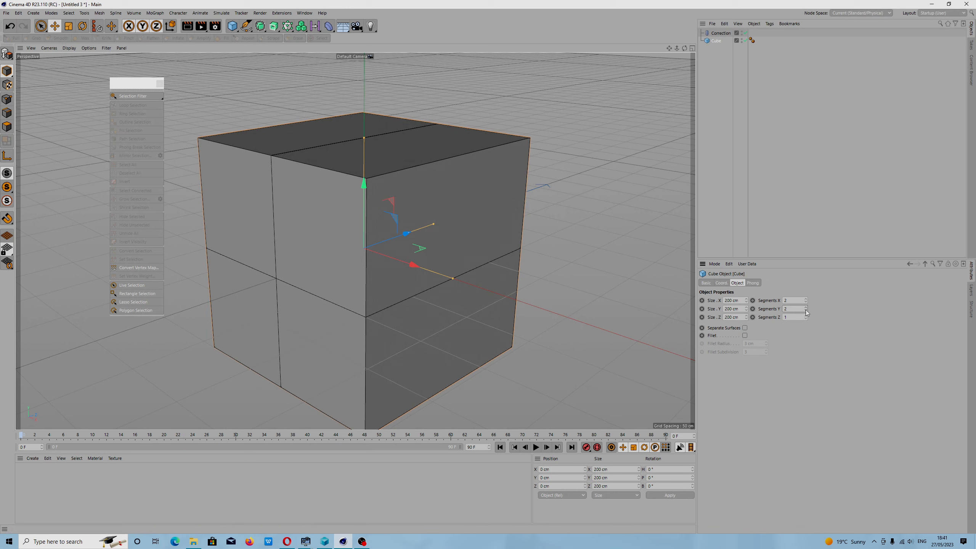
pyautogui.click(806, 310)
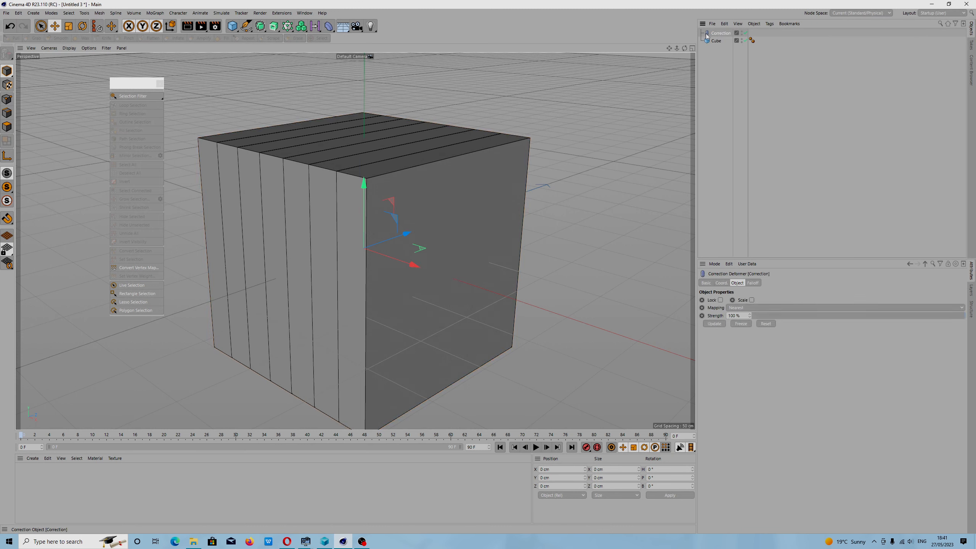
pyautogui.click(715, 41)
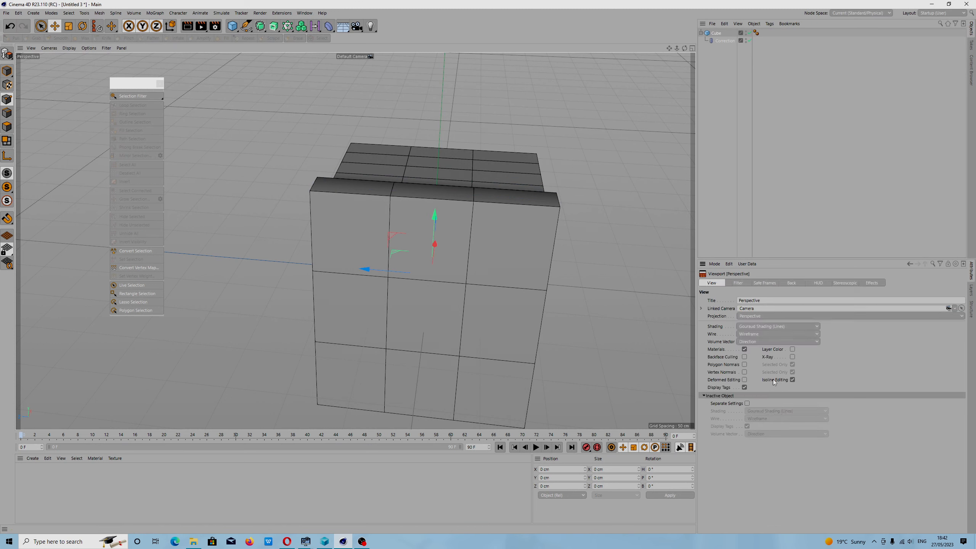
# - Toggle Isoline Editing and Deformed Editing in the viewport's View settings
pyautogui.click(744, 380)
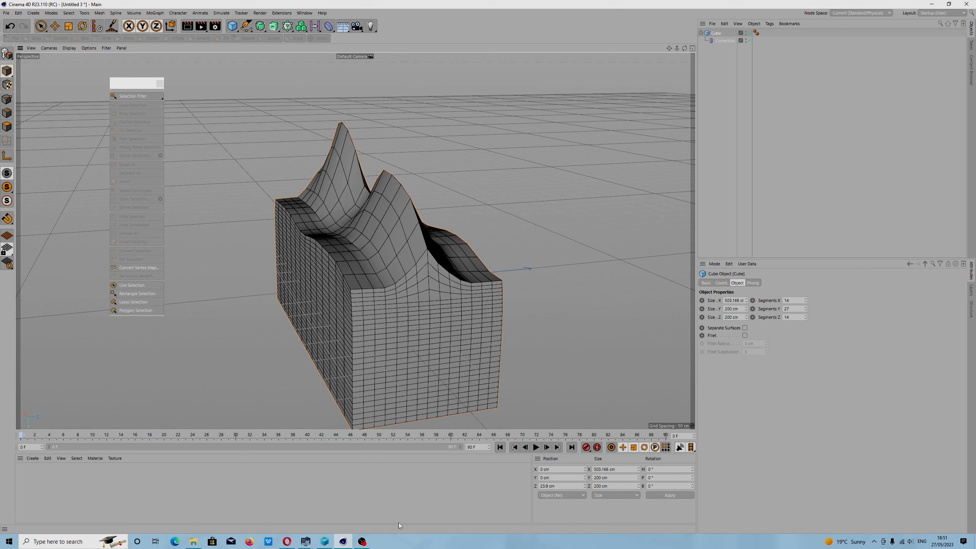
pyautogui.moveTo(7, 53)
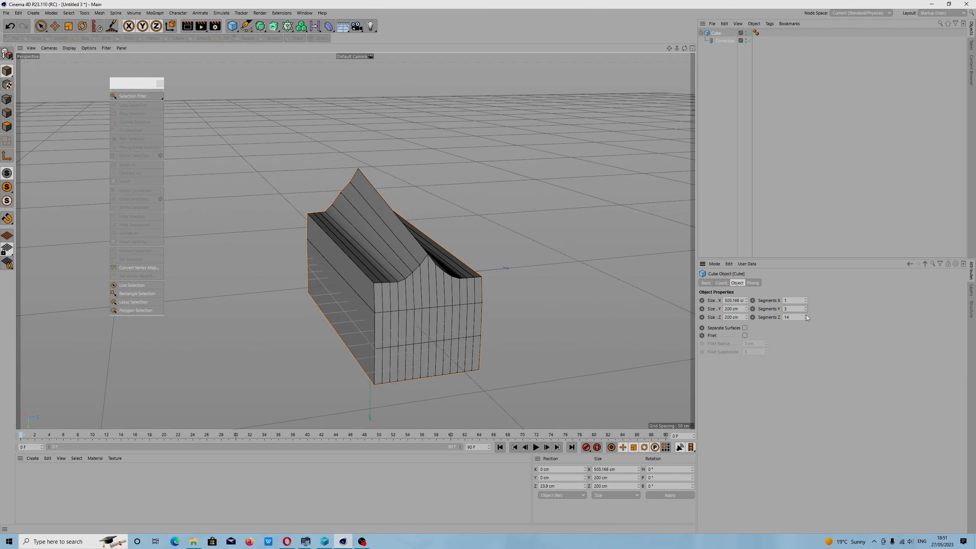
# - Enter 3 as the cube's Segments Y value
pyautogui.write('3')
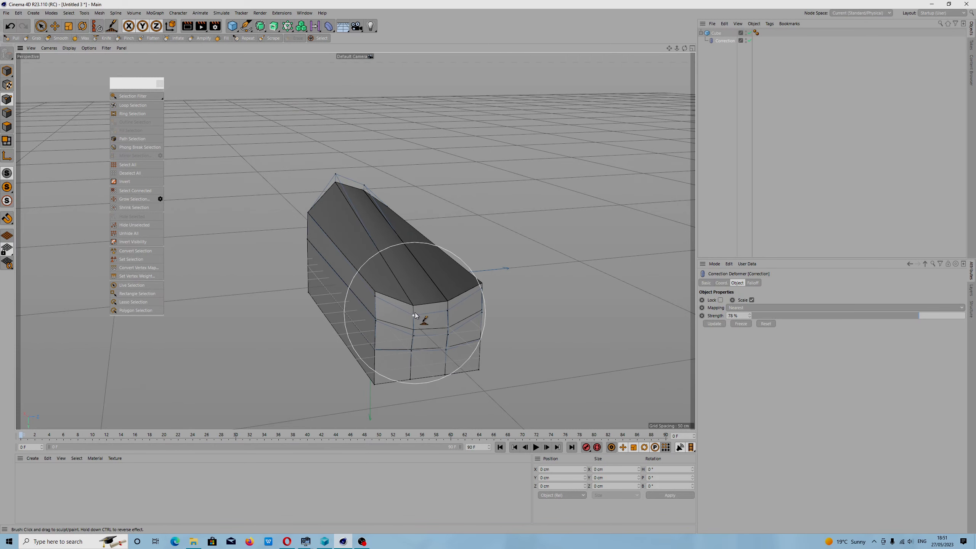
# - Brush the front-end points of the cube outward with the Correction brush
pyautogui.moveTo(416, 315); pyautogui.dragTo(420, 320)
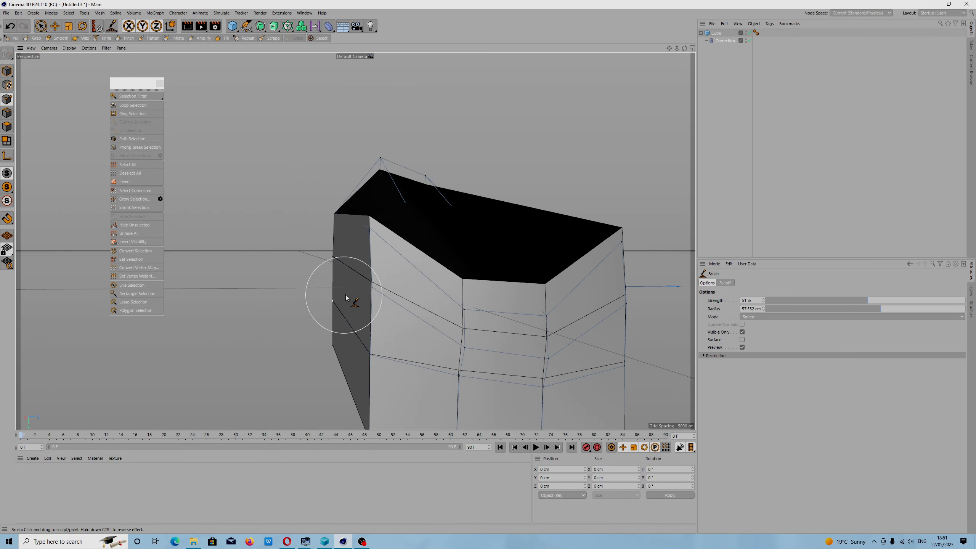
# - Brush the cube's sides outward and bend the side panel to flare the roof
pyautogui.moveTo(345, 298); pyautogui.dragTo(411, 320)
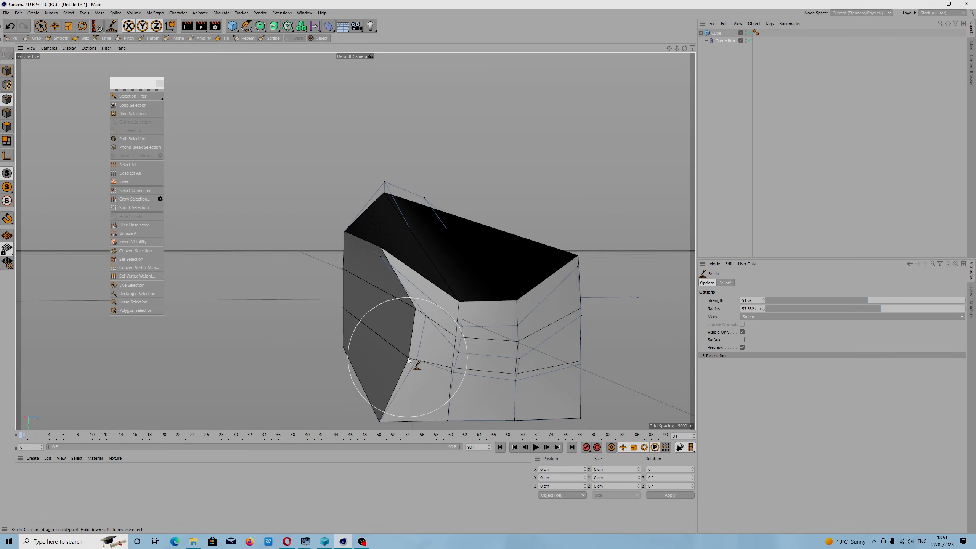
pyautogui.moveTo(407, 361); pyautogui.dragTo(507, 330)
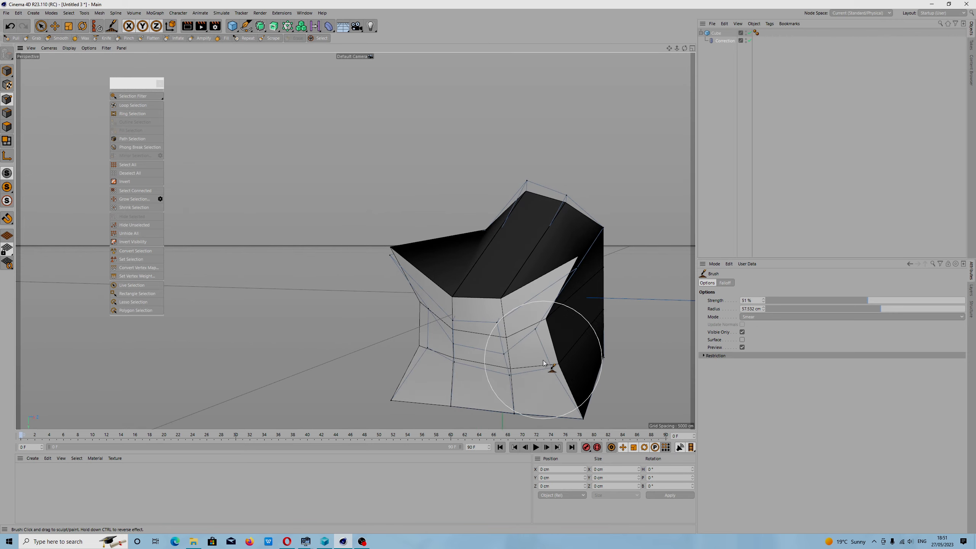
pyautogui.moveTo(545, 363); pyautogui.dragTo(493, 310)
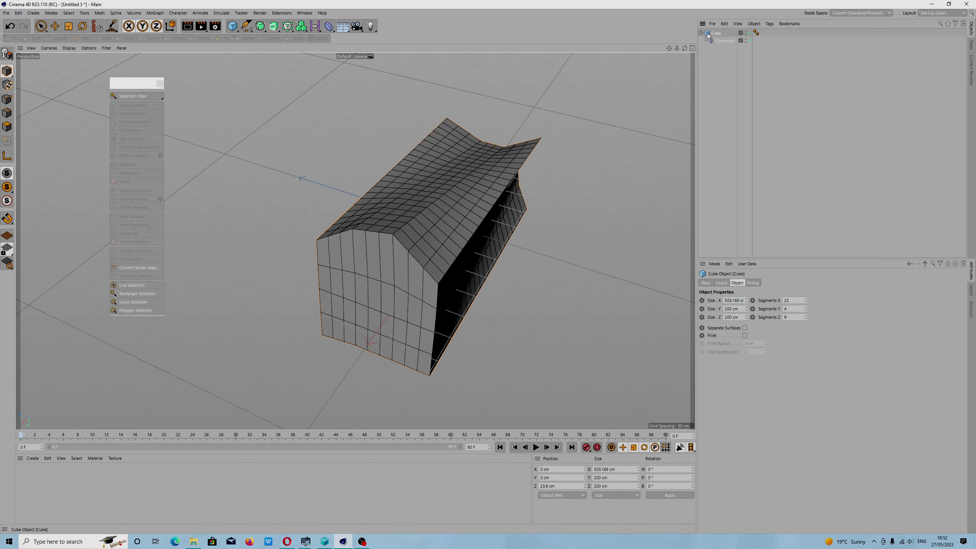
# - Select the Correction deformer in the Object Manager to resume sculpting
pyautogui.click(724, 41)
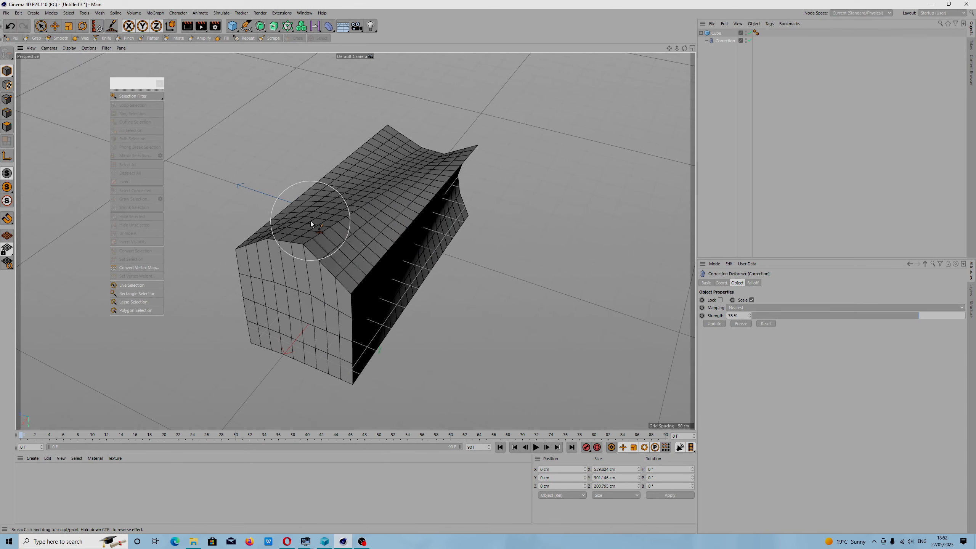
pyautogui.moveTo(309, 223)
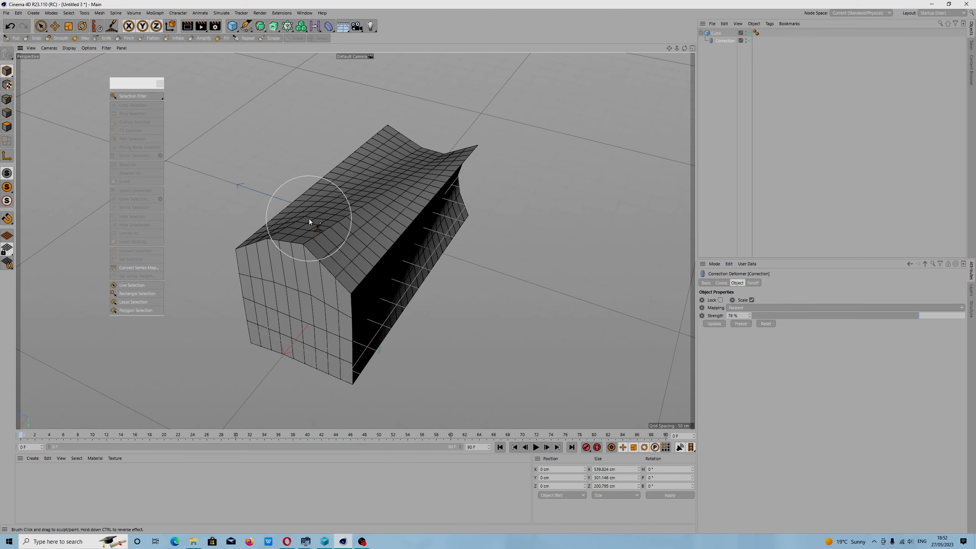
pyautogui.moveTo(302, 279)
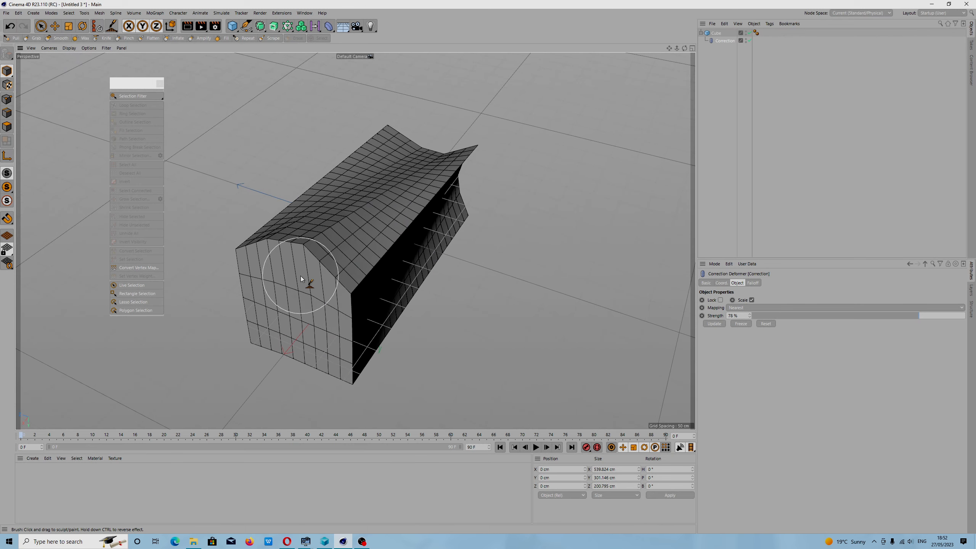
pyautogui.moveTo(346, 241)
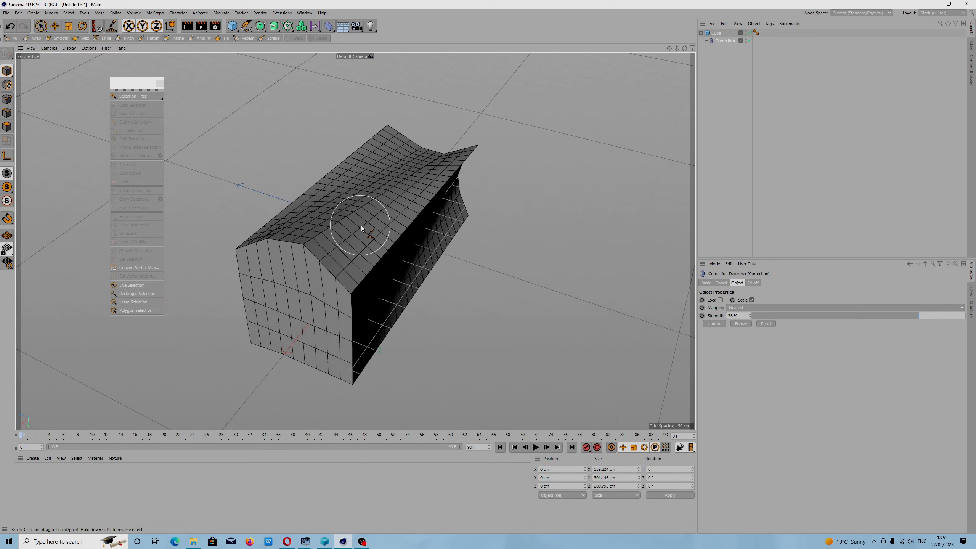
pyautogui.moveTo(365, 232)
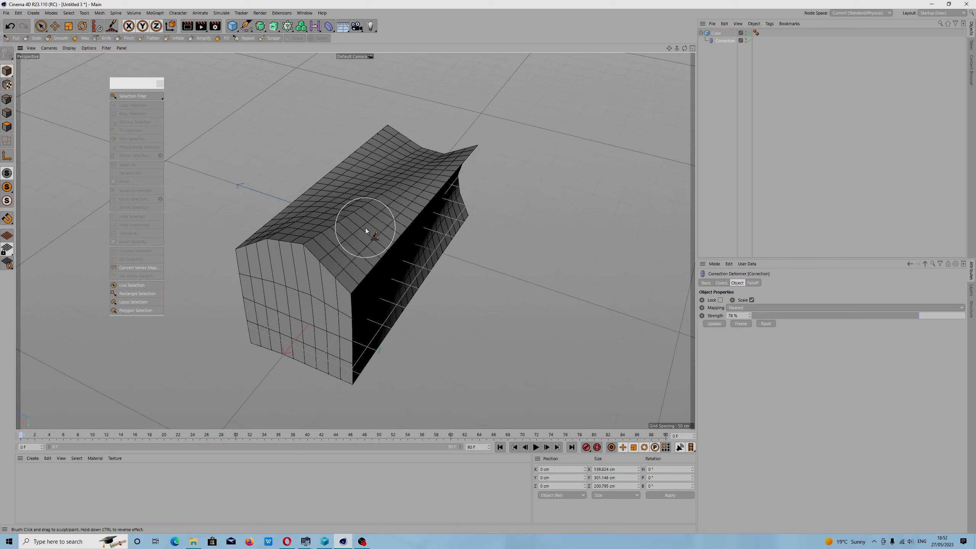